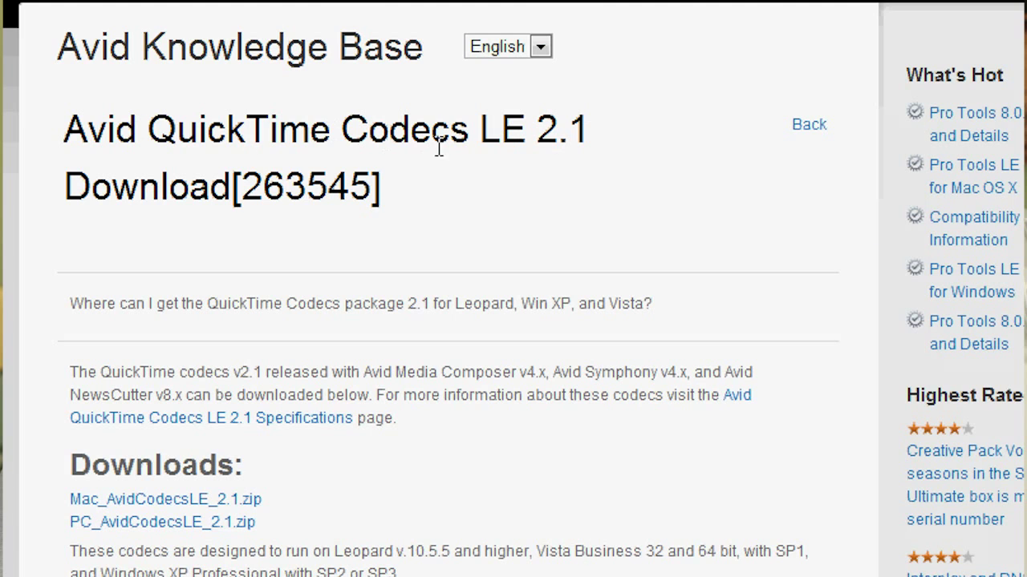
pyautogui.moveTo(162, 509)
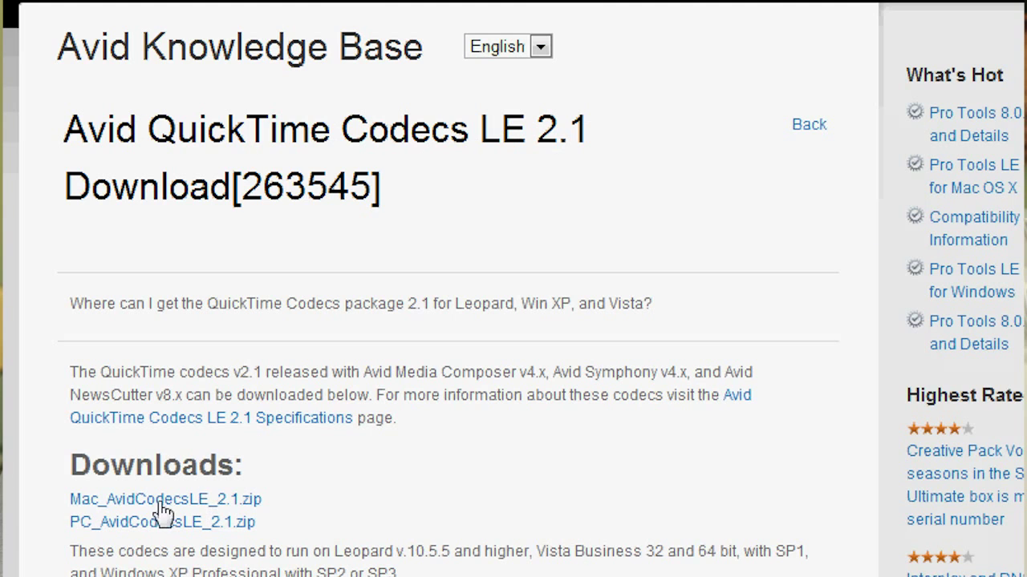
pyautogui.moveTo(505, 418)
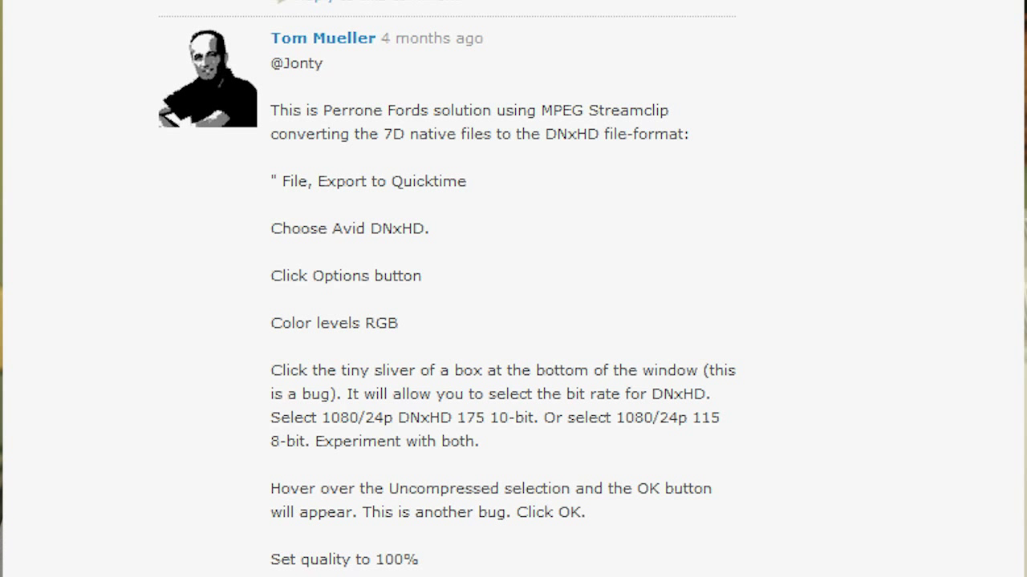
# Step: Switch to the forum comment listing the MPEG Streamclip DNxHD export steps
pyautogui.click(118, 41)
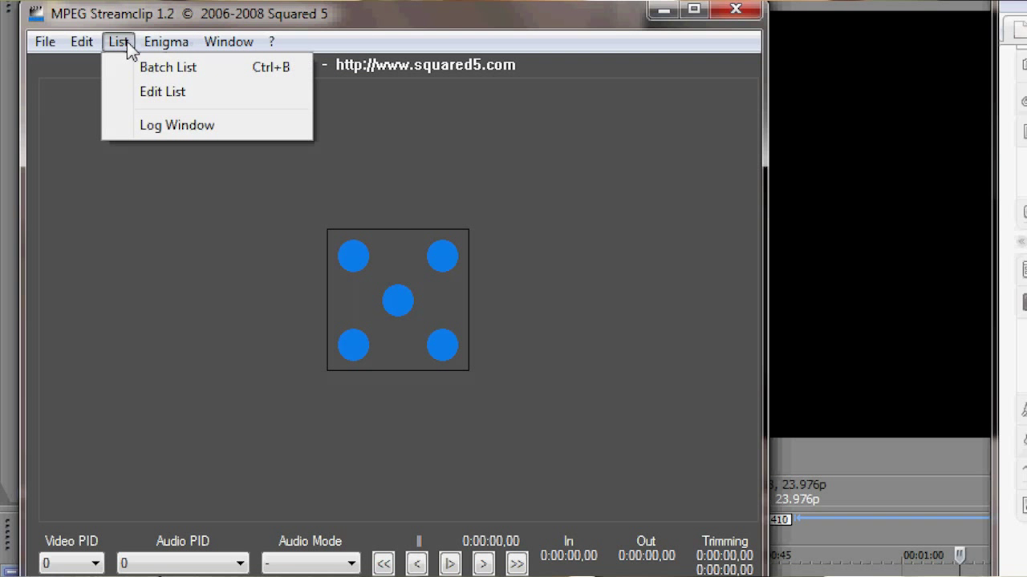
# Step: Add the Canon MOV clips to the Batch List and choose Export to QuickTime
pyautogui.click(168, 66)
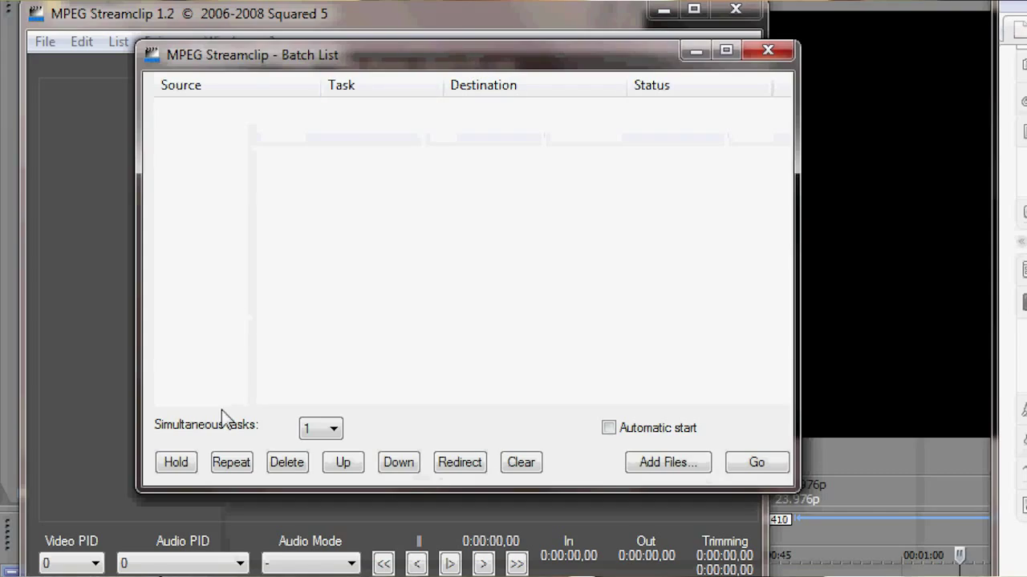
pyautogui.click(667, 462)
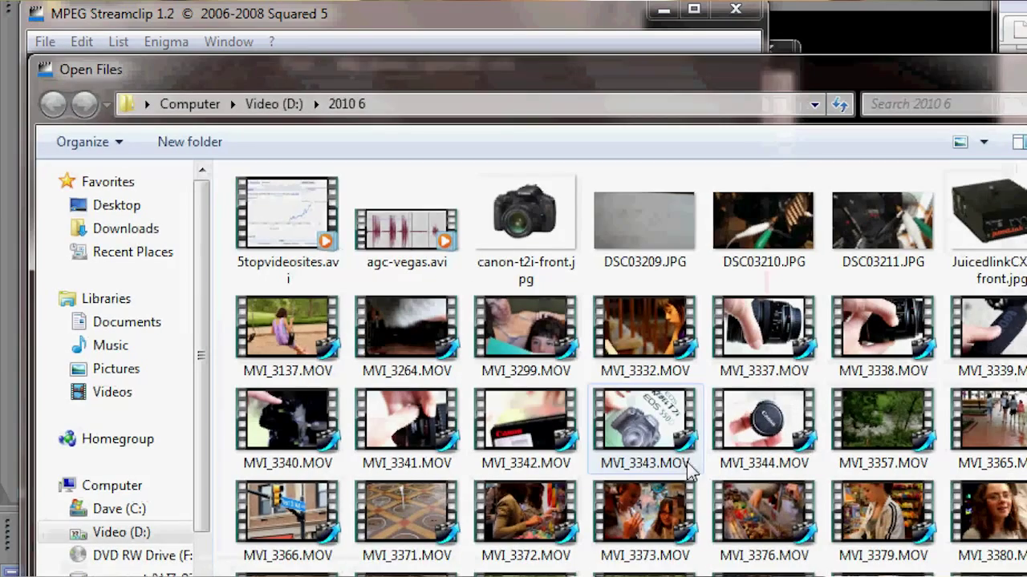
pyautogui.scroll(-3)
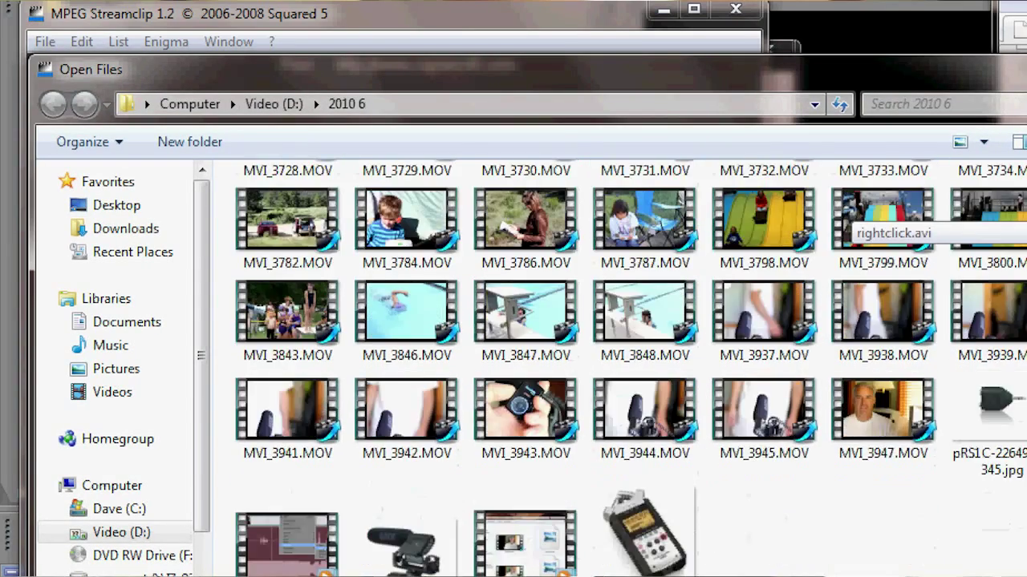
pyautogui.click(526, 413)
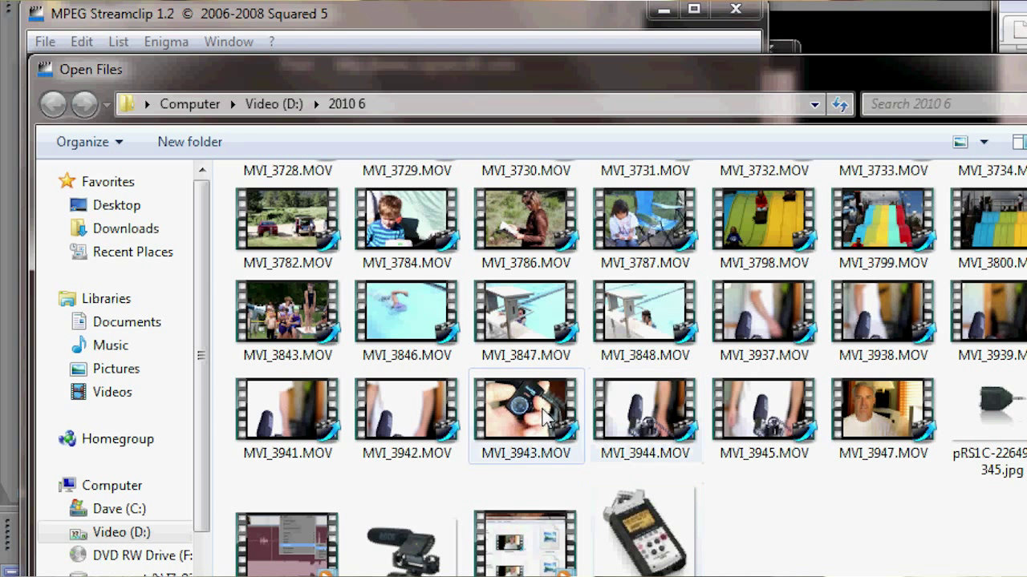
pyautogui.click(645, 417)
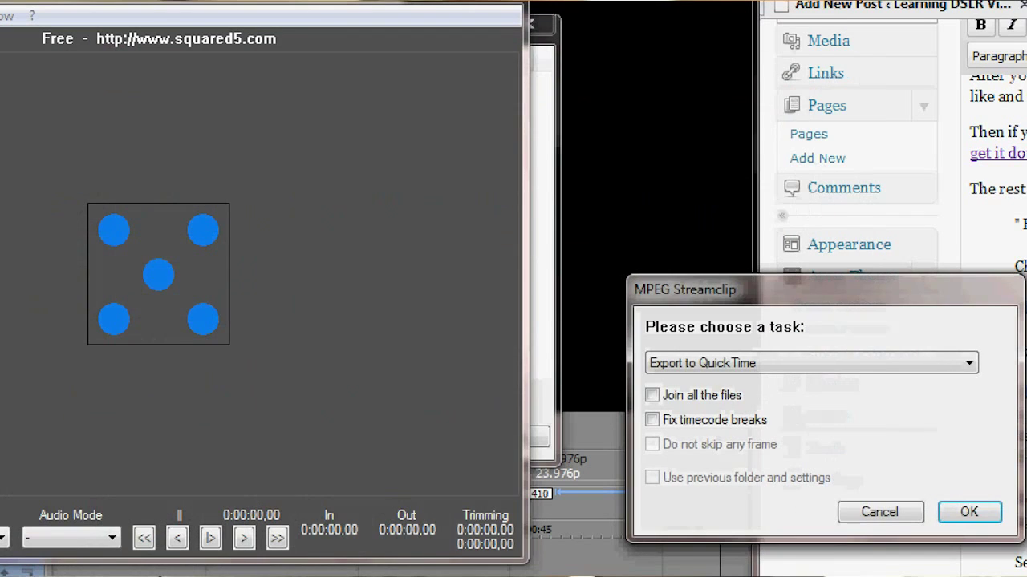
pyautogui.click(809, 362)
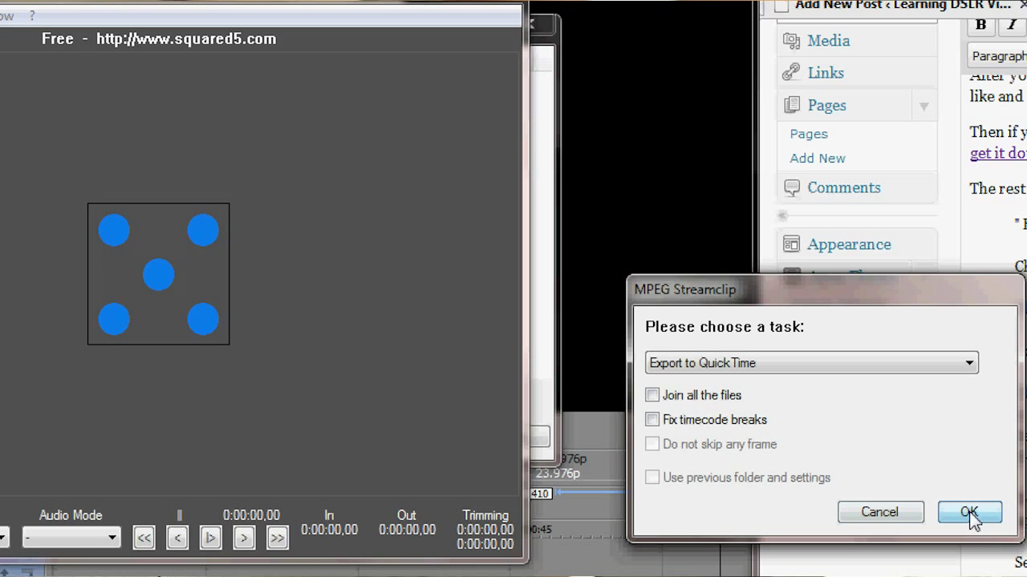
# Step: Confirm the QuickTime export task and pick the destination folder for converted clips
pyautogui.click(968, 513)
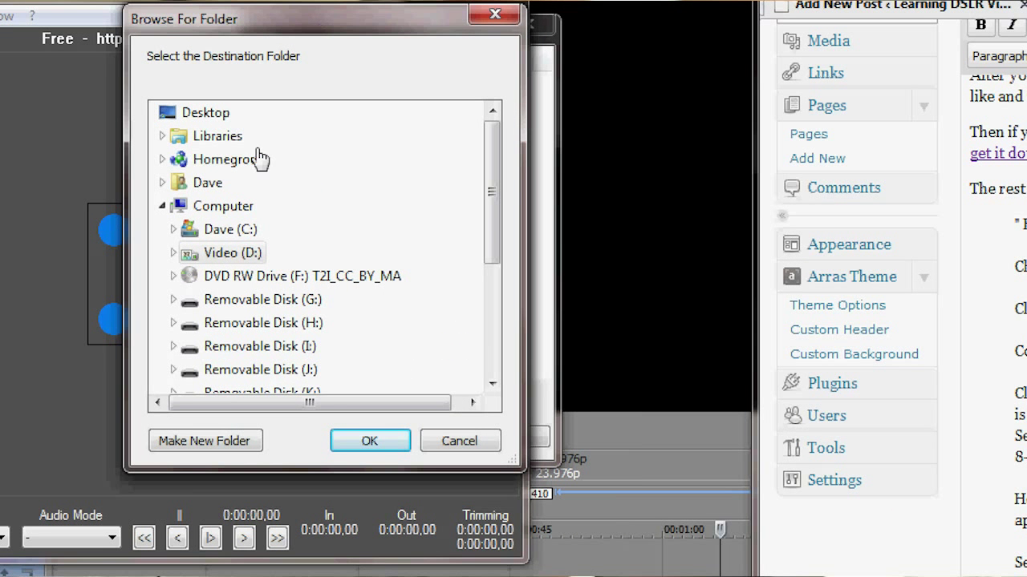
pyautogui.click(232, 252)
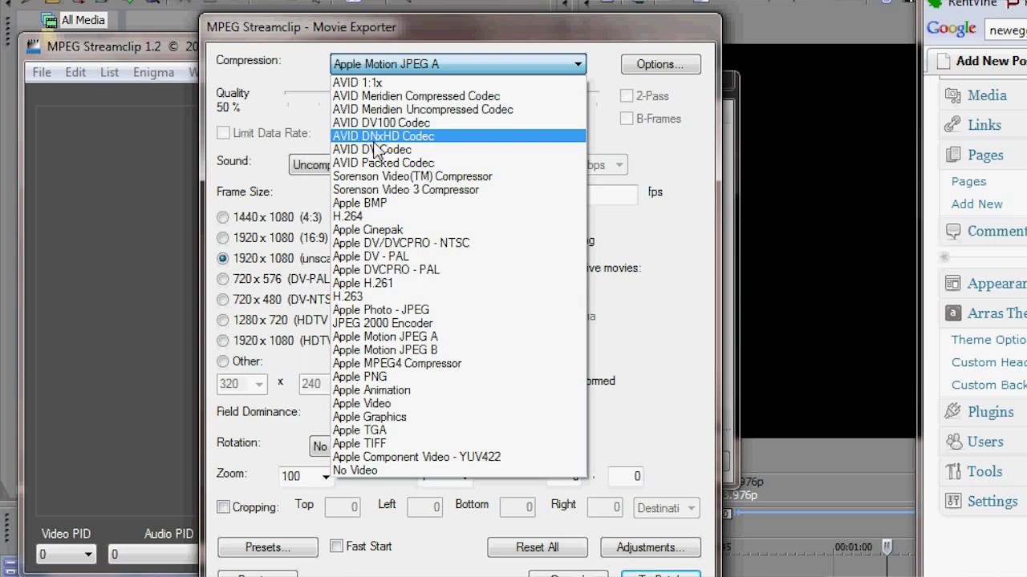
pyautogui.moveTo(409, 140)
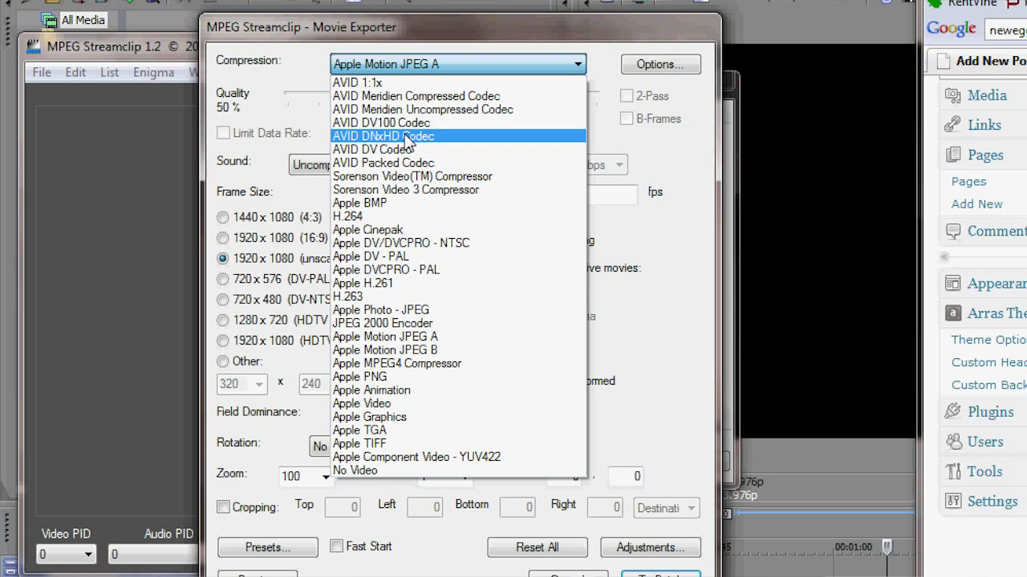
# Step: Select the Avid DNxHD codec with RGB Levels and a 1080p/24 DNxHD resolution
pyautogui.click(384, 135)
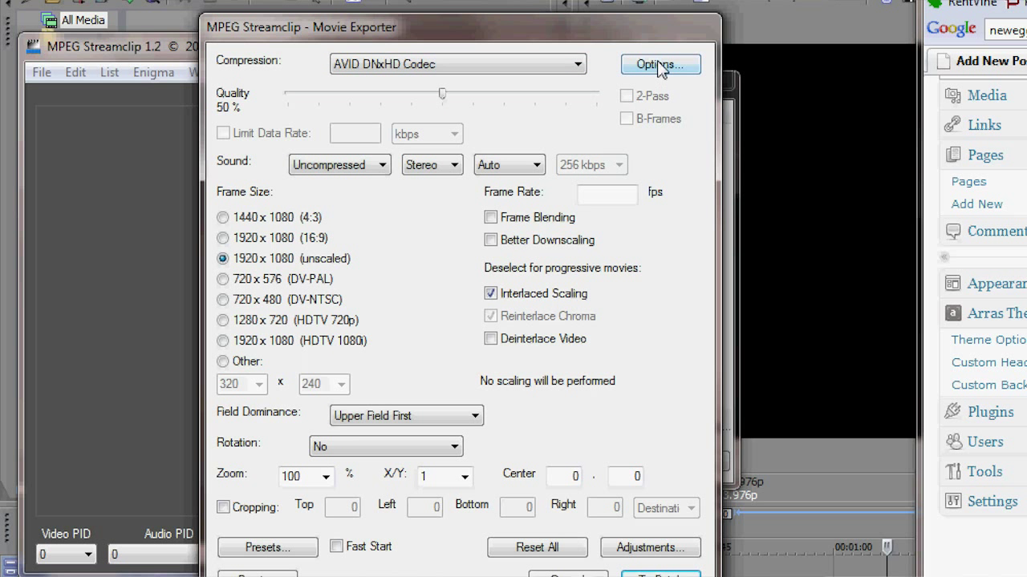
pyautogui.click(660, 64)
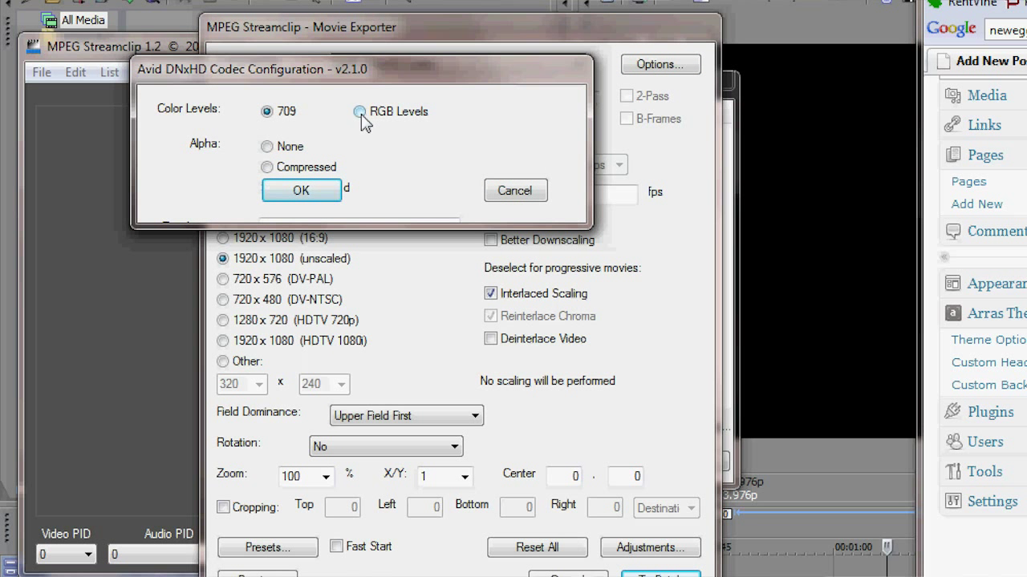
pyautogui.click(359, 111)
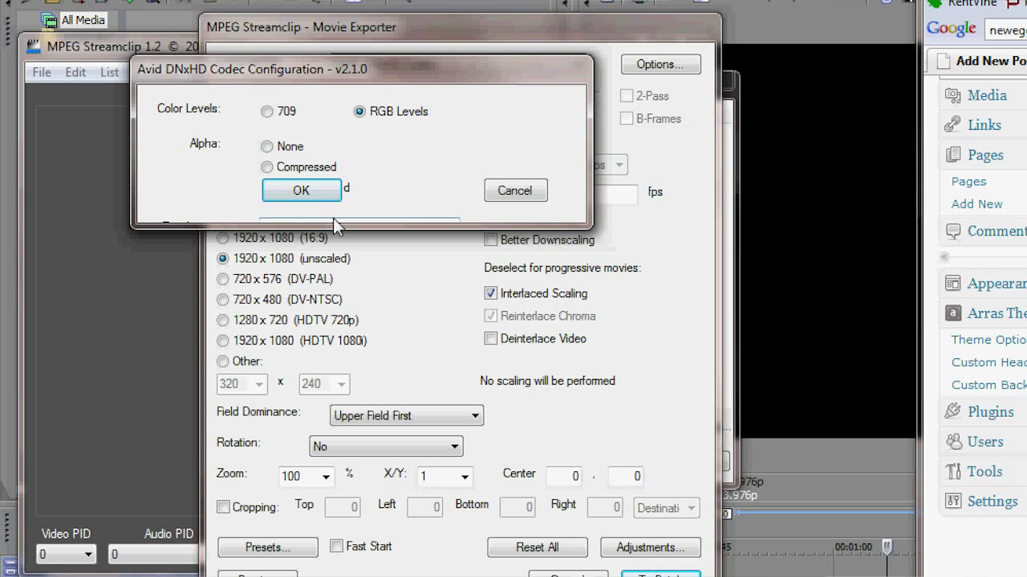
pyautogui.click(358, 221)
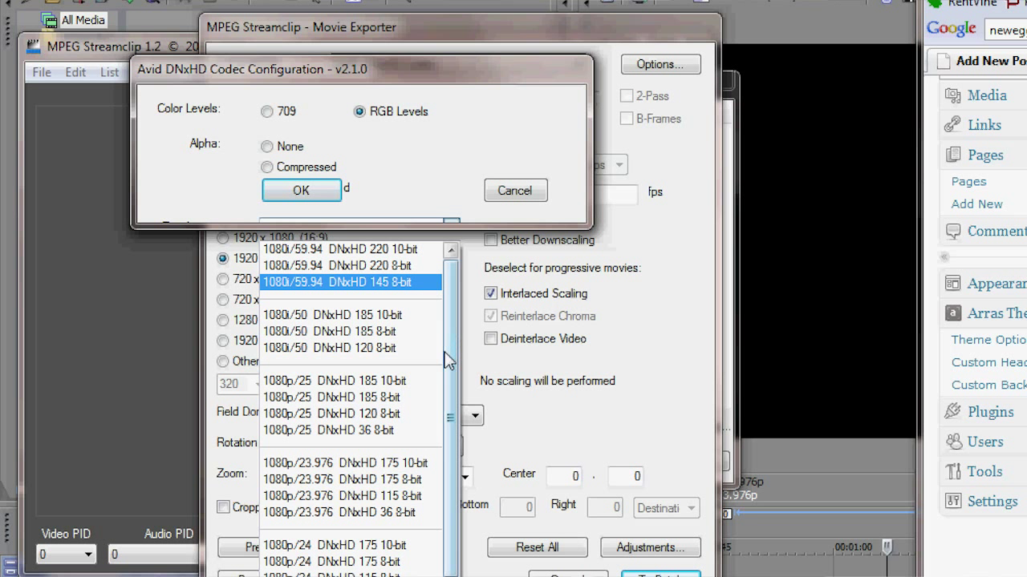
pyautogui.scroll(-3)
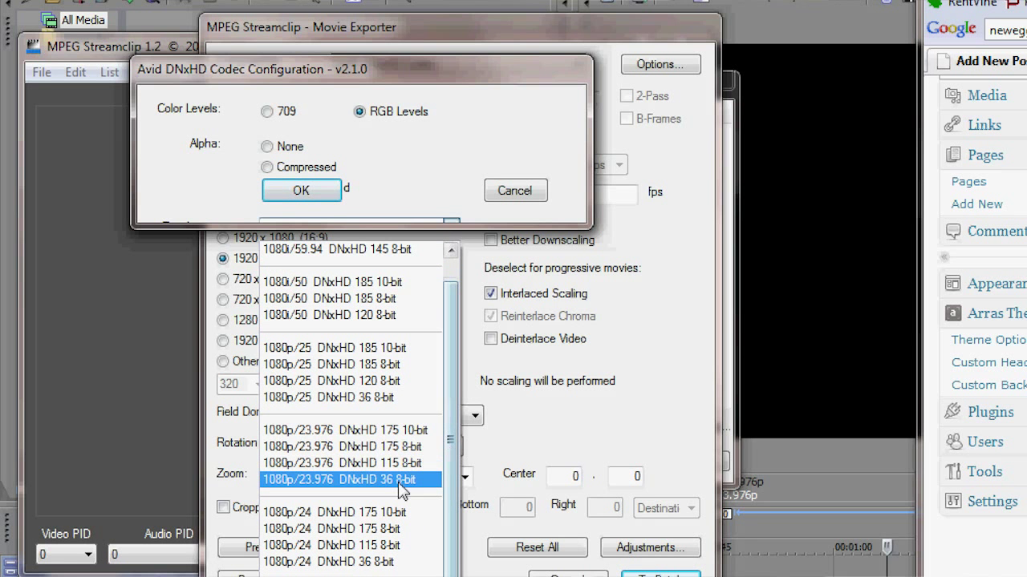
pyautogui.click(334, 513)
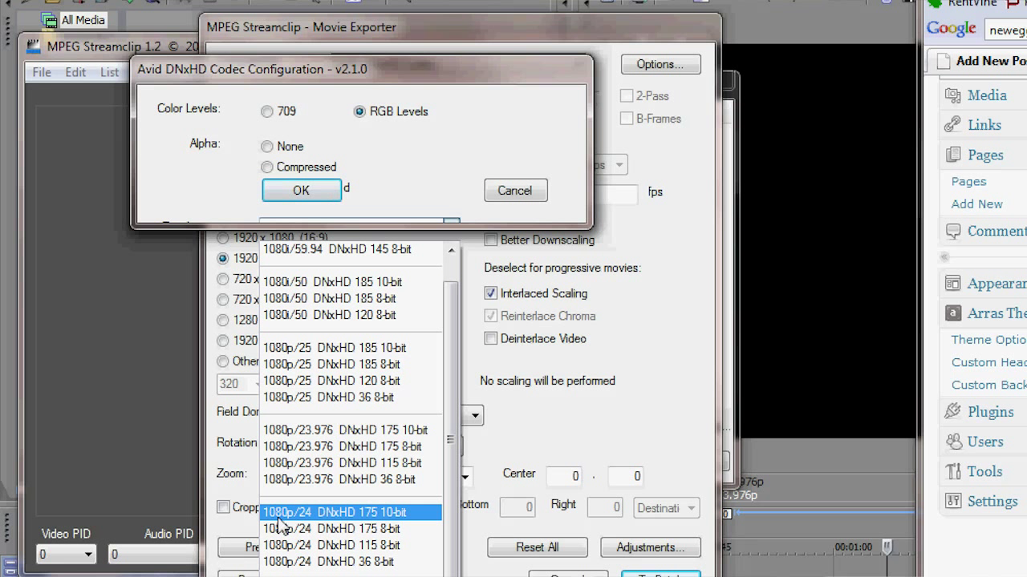
pyautogui.moveTo(305, 528)
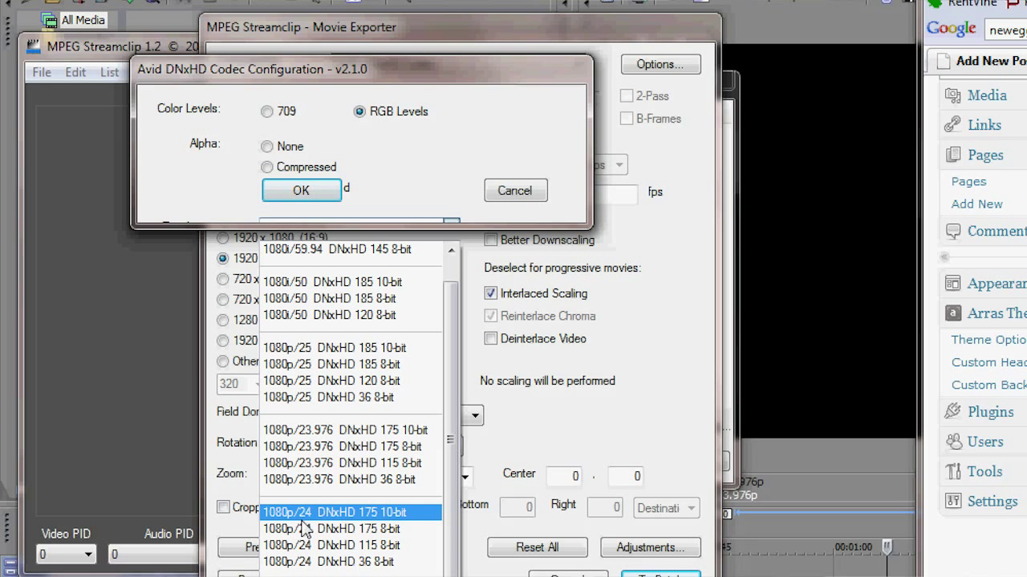
pyautogui.moveTo(337, 525)
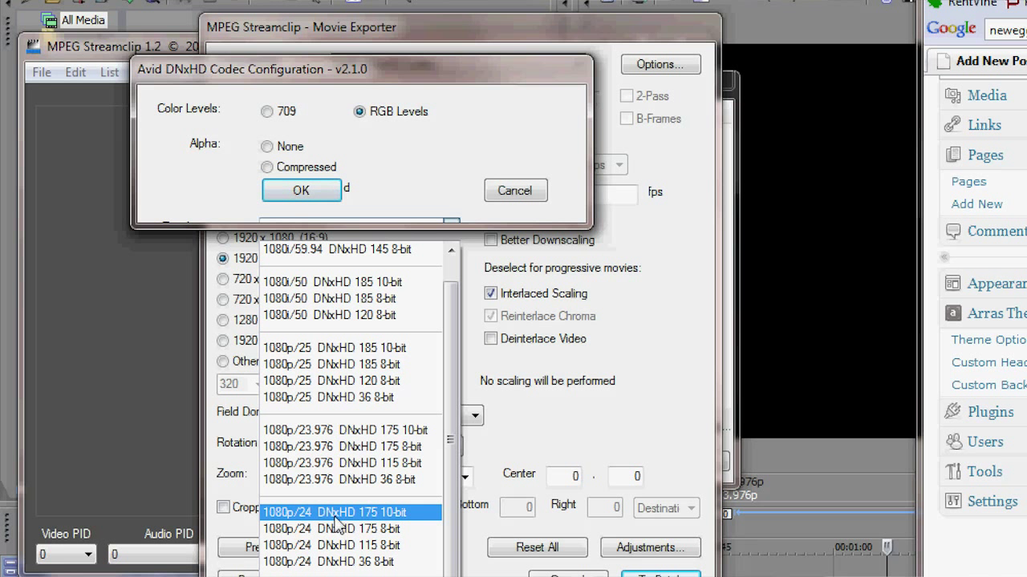
pyautogui.moveTo(393, 522)
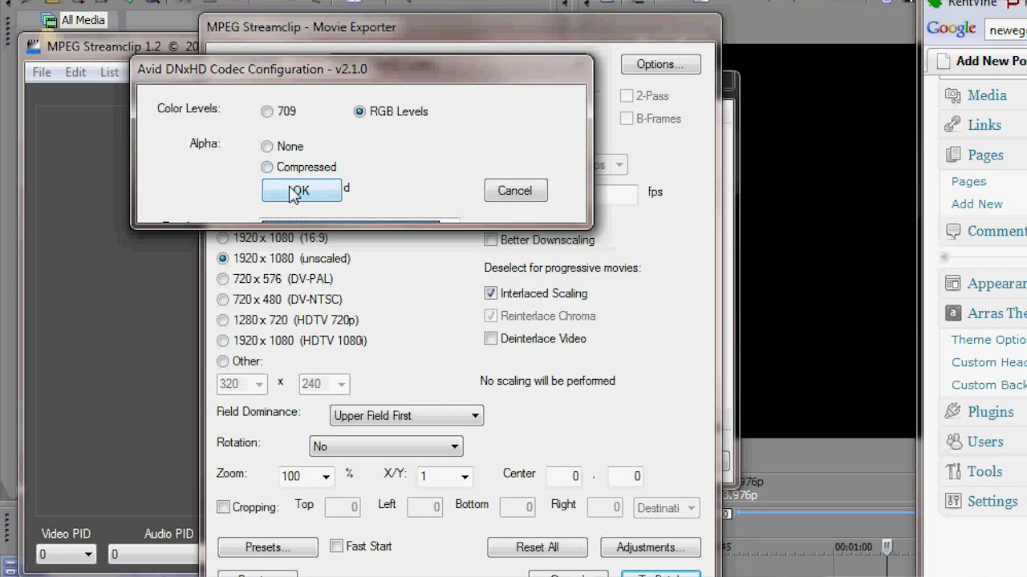
# Step: Accept the codec settings, set Quality to 100%, and turn off Interlaced Scaling
pyautogui.click(301, 190)
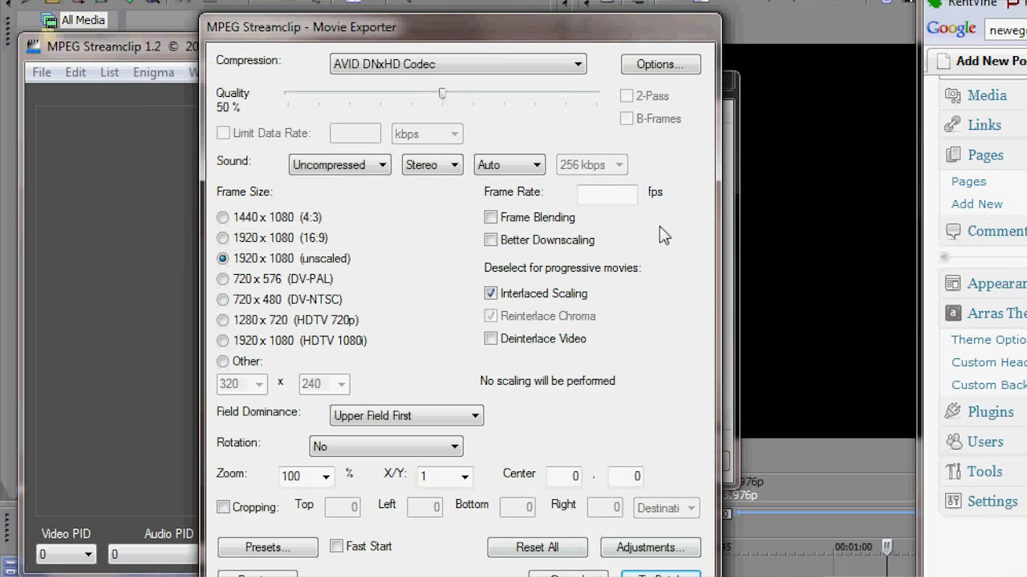
pyautogui.moveTo(441, 94); pyautogui.dragTo(598, 94)
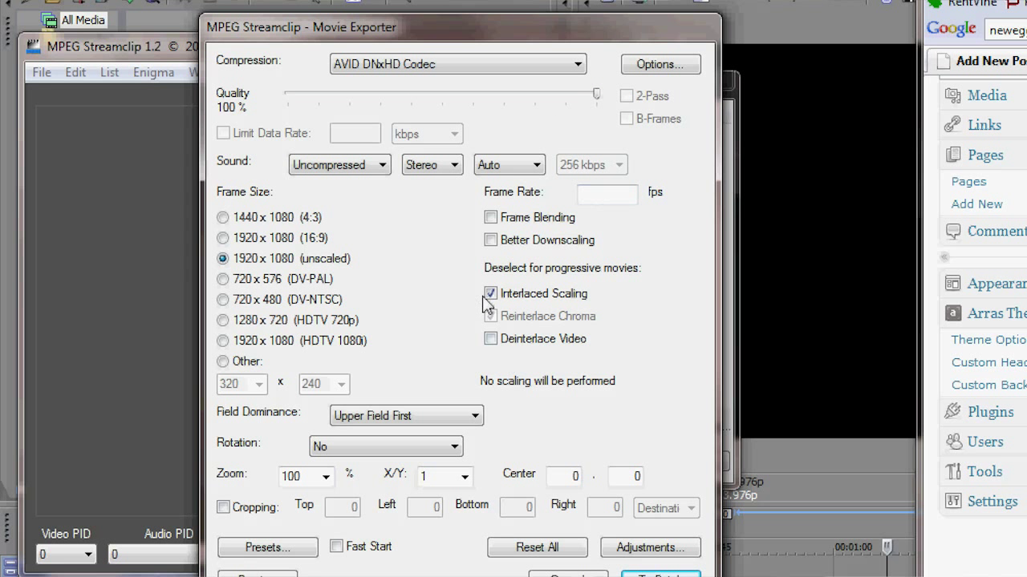
pyautogui.click(490, 294)
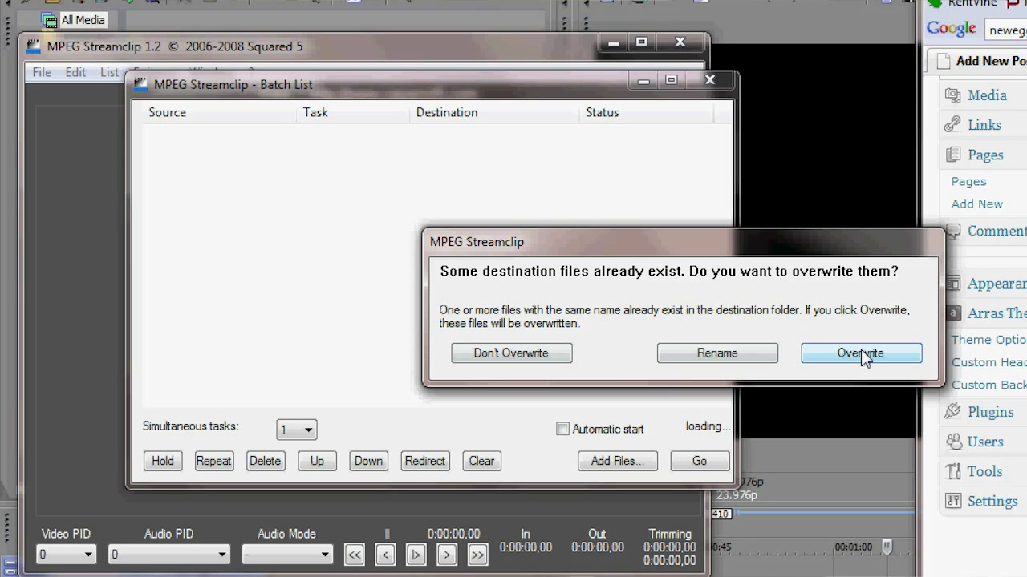
# Step: Overwrite the existing destination files and start the batch conversion with Go
pyautogui.click(860, 352)
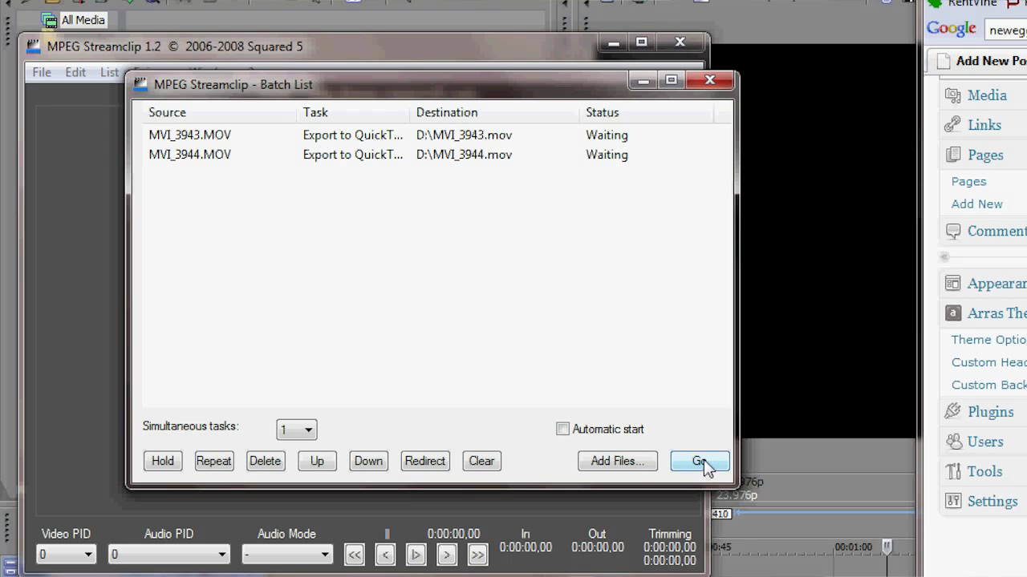
pyautogui.click(699, 461)
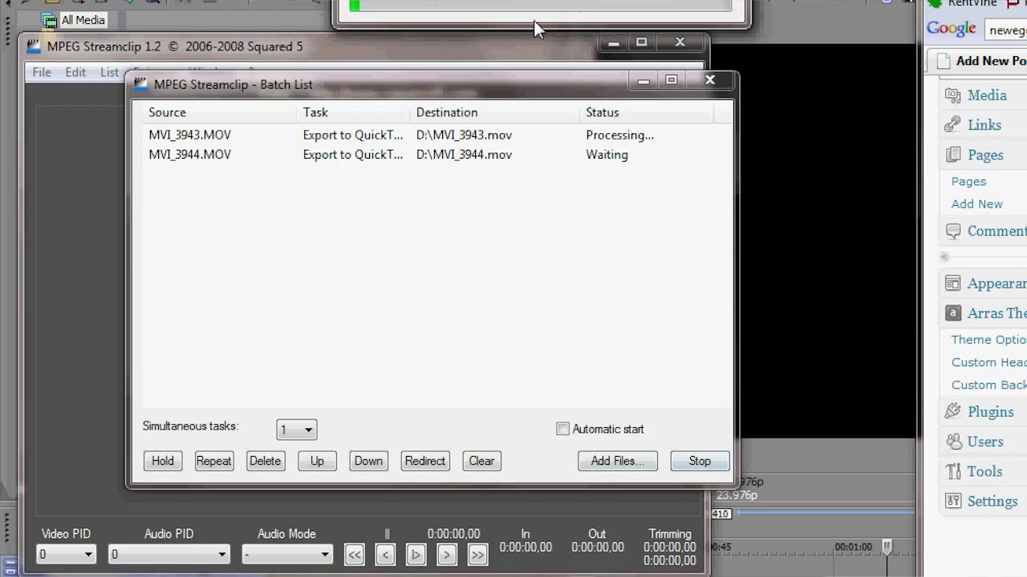
pyautogui.moveTo(472, 158)
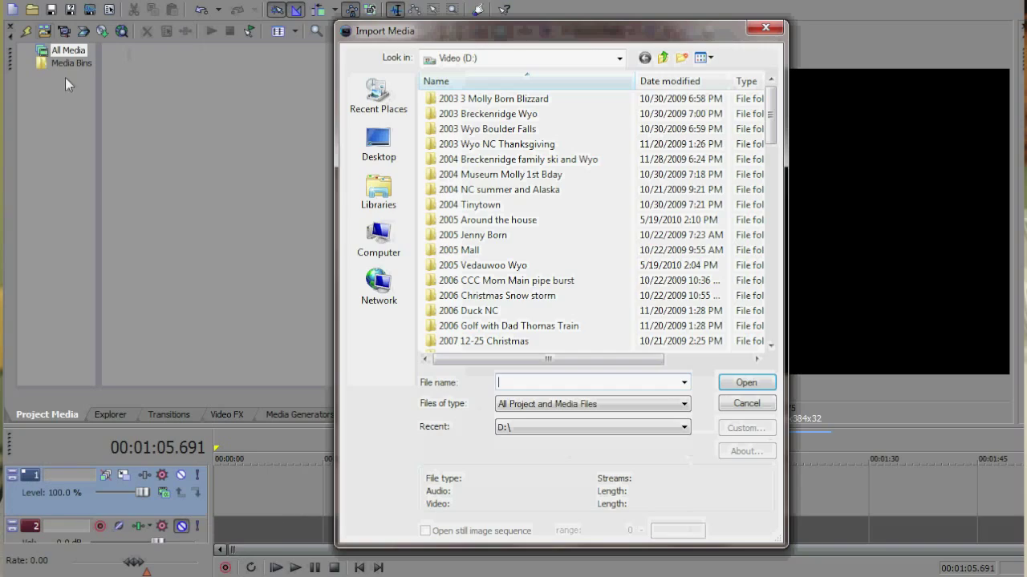
# Step: Select MVI_3943.mov and MVI_3944.mov in the Import Media dialog
pyautogui.scroll(-3)
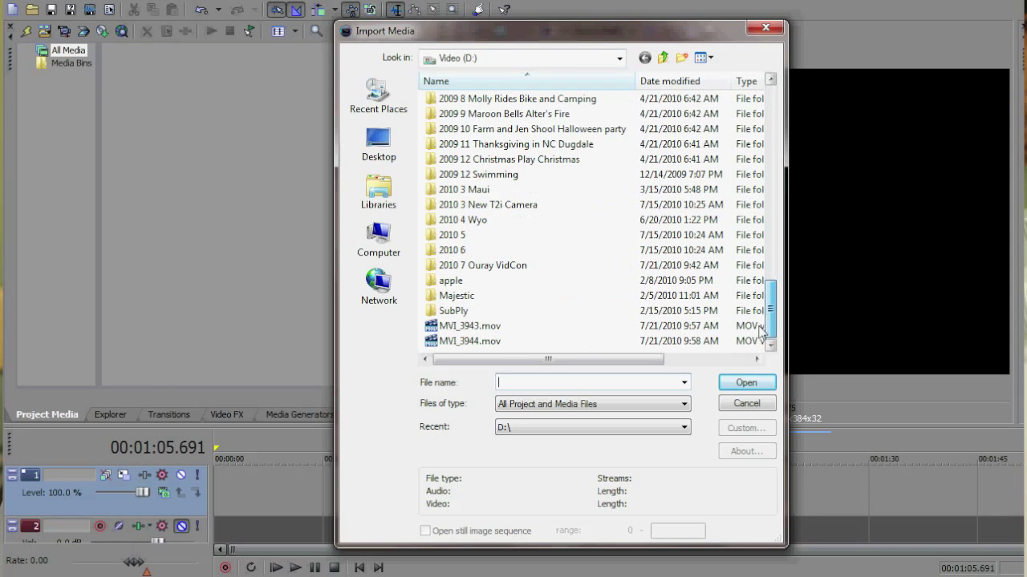
pyautogui.click(469, 326)
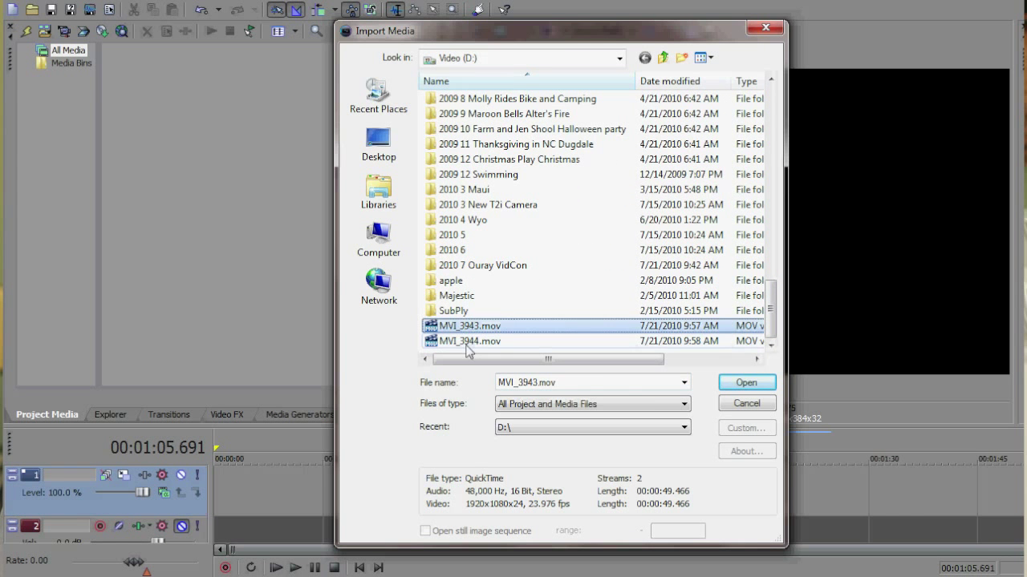
pyautogui.click(745, 381)
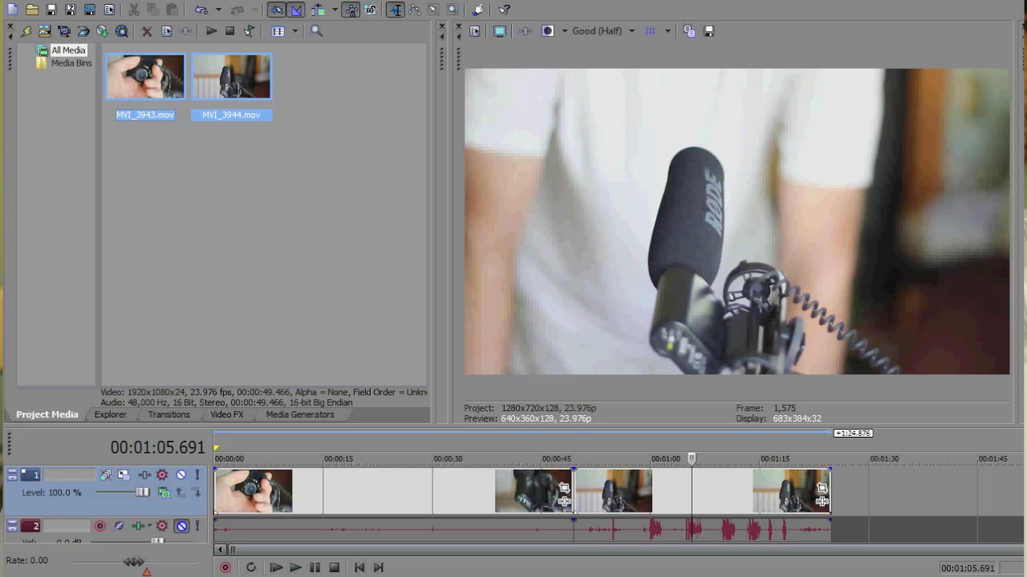
# Step: Play the timeline from the beginning to check the DNxHD clips play smoothly
pyautogui.click(295, 568)
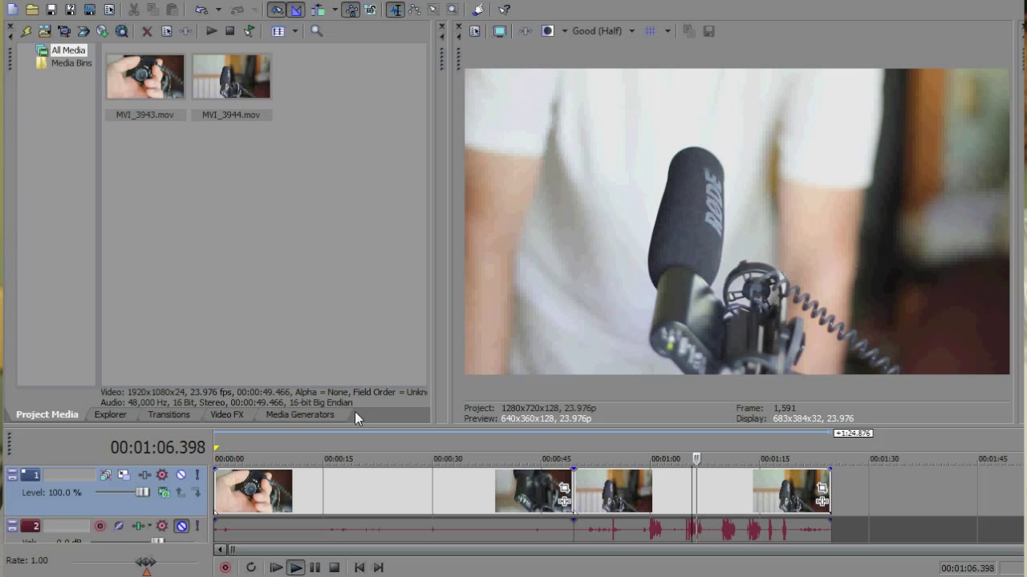
pyautogui.click(294, 568)
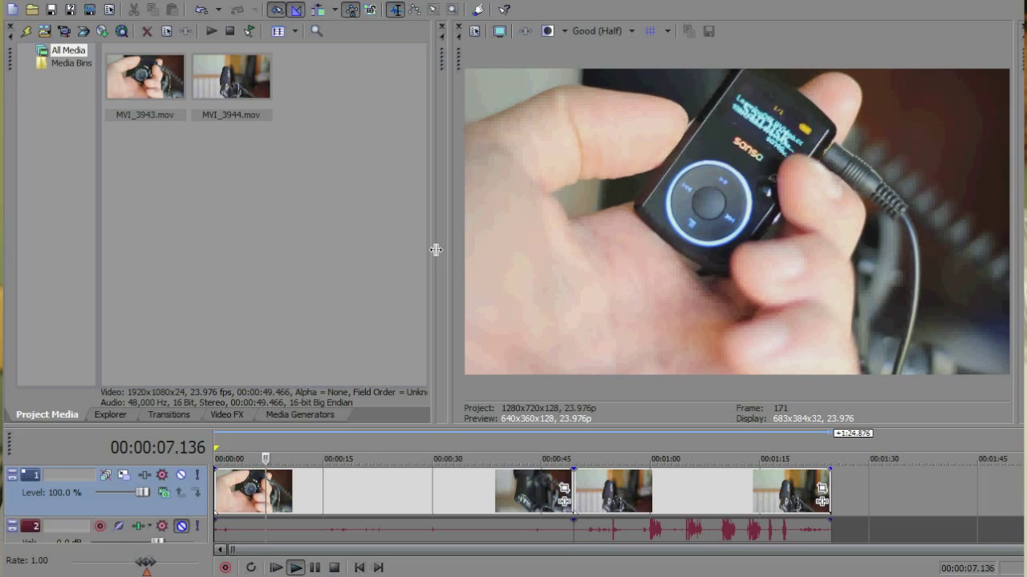
pyautogui.click(295, 568)
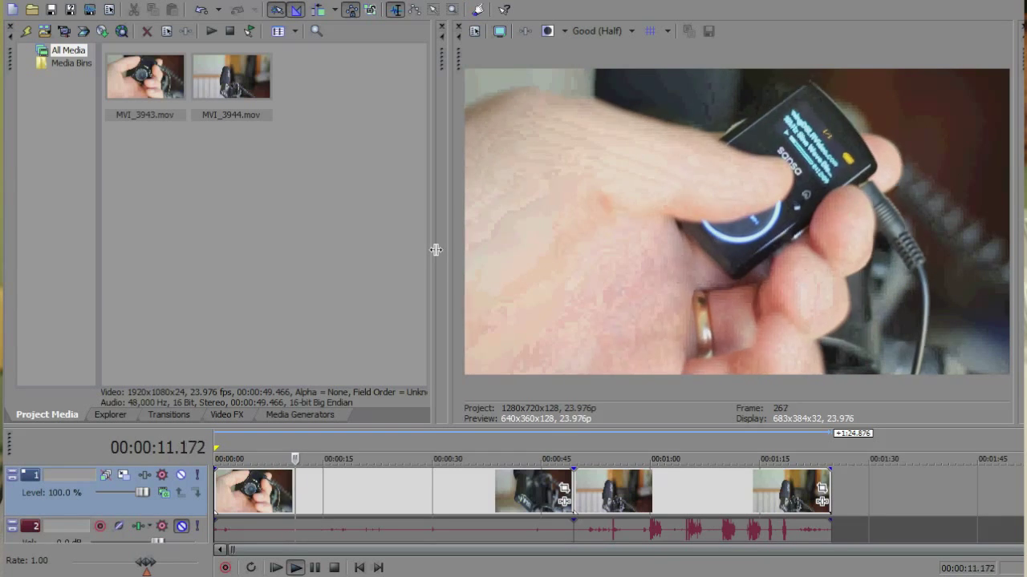
pyautogui.click(295, 568)
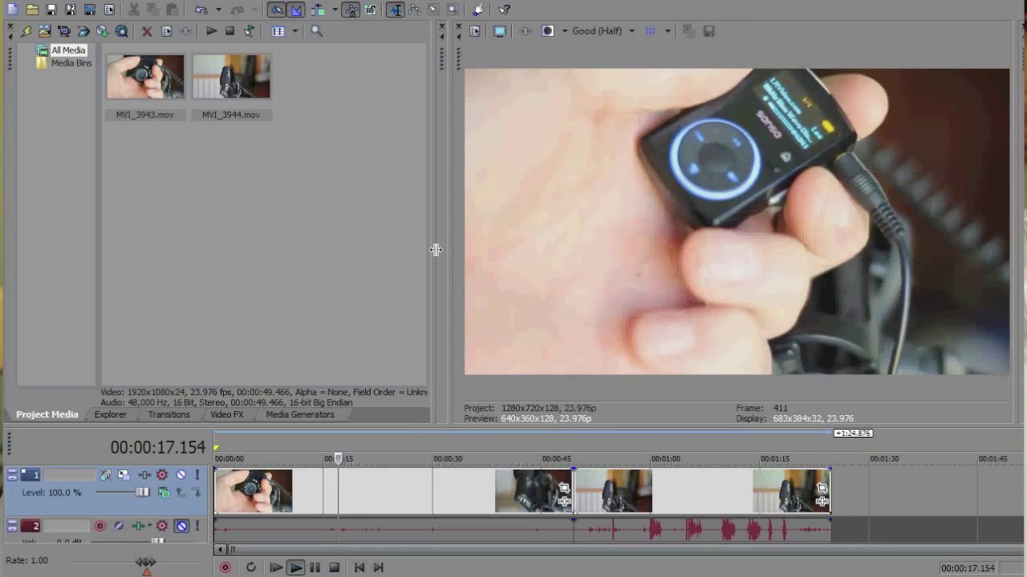
pyautogui.click(274, 567)
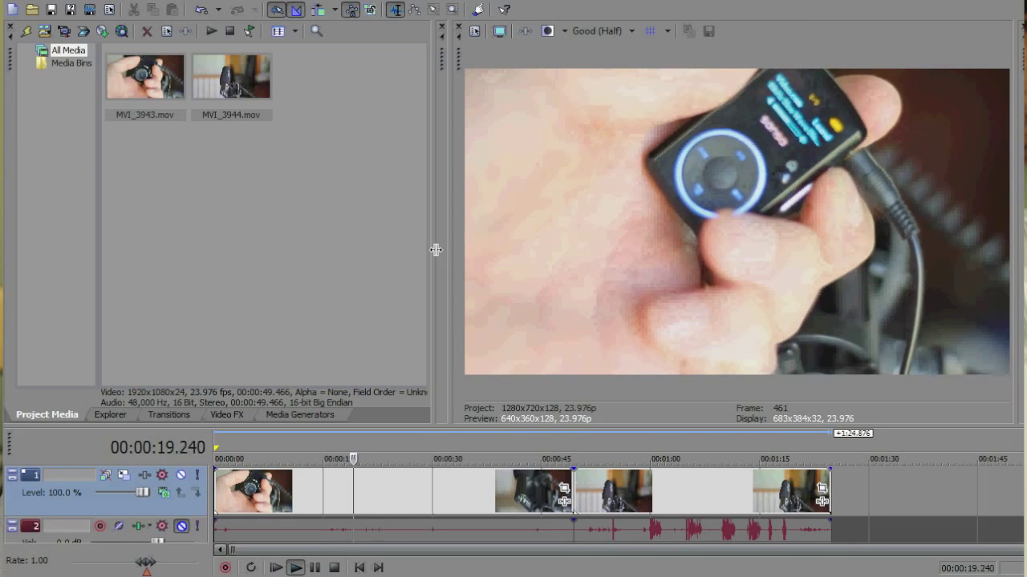